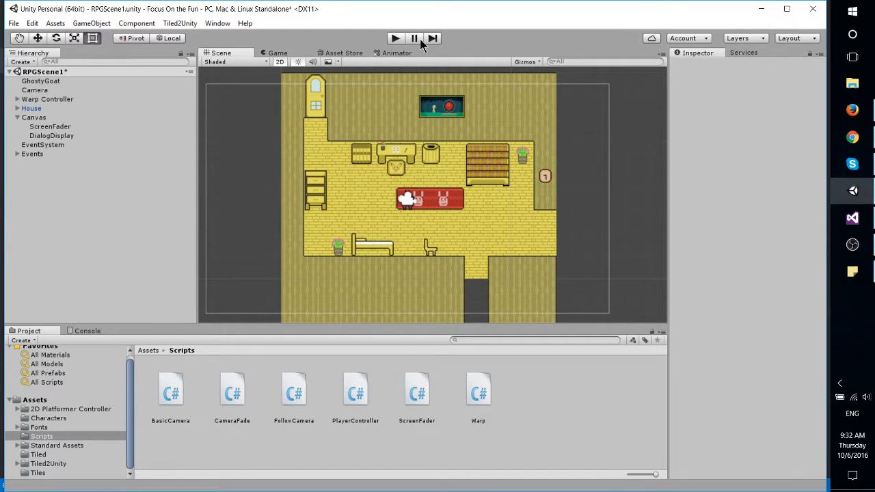
# Step: Run the house scene so the goat can walk from the desk to the rug's left end
pyautogui.click(395, 38)
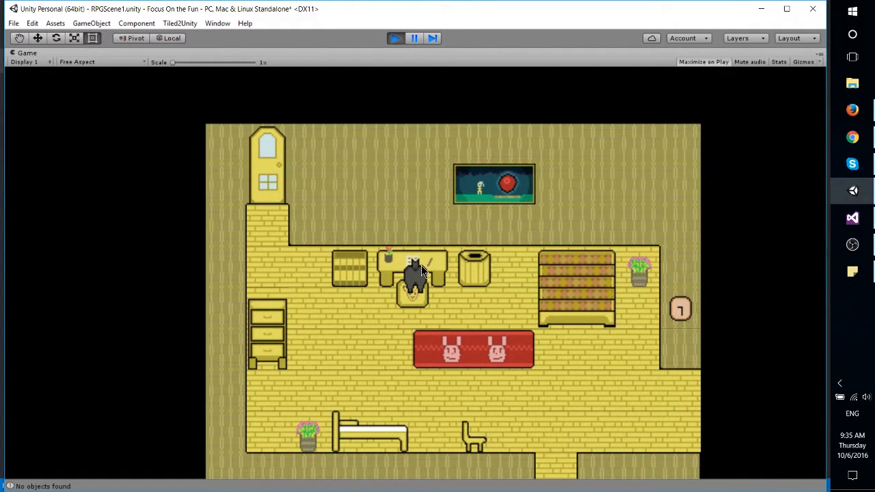
pyautogui.moveTo(431, 278)
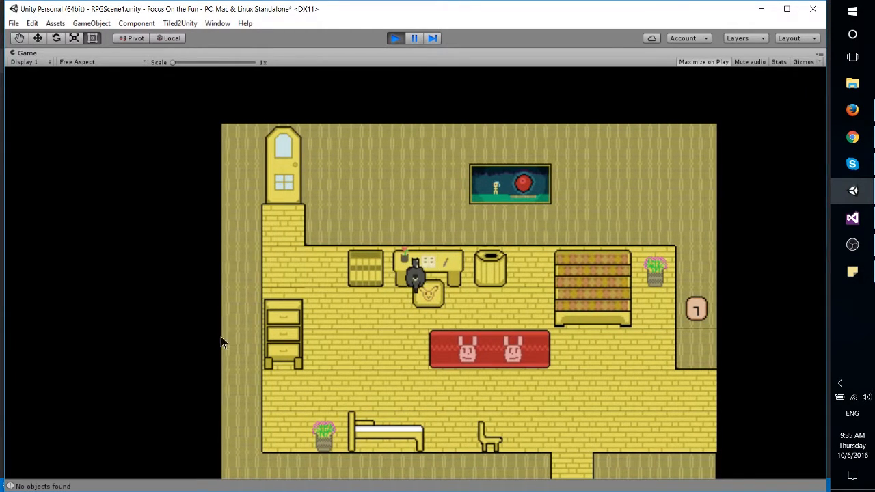
pyautogui.moveTo(447, 328)
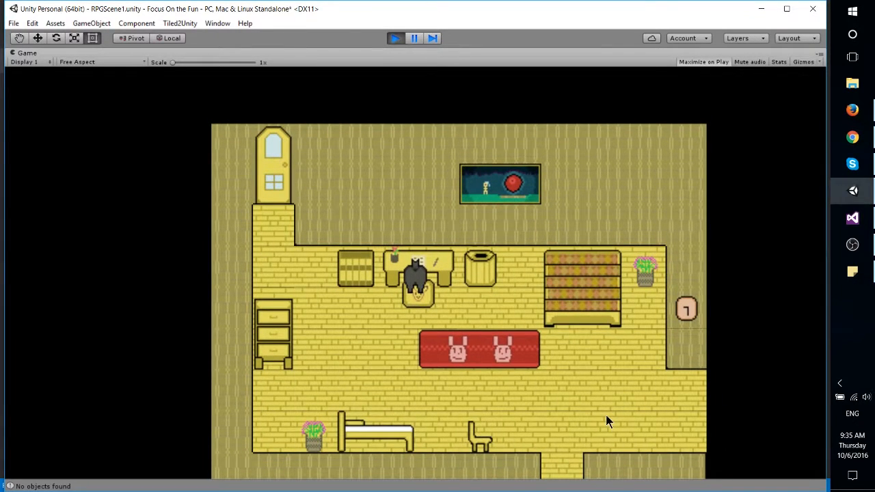
pyautogui.moveTo(429, 248)
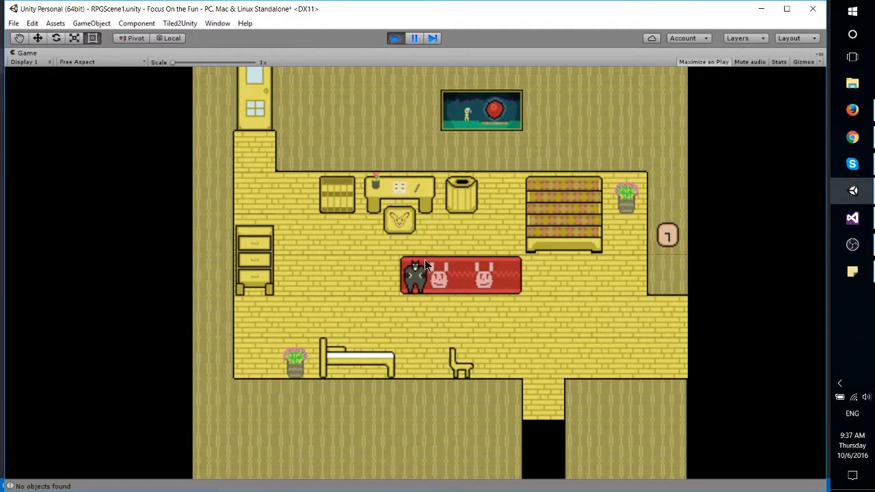
pyautogui.moveTo(443, 335)
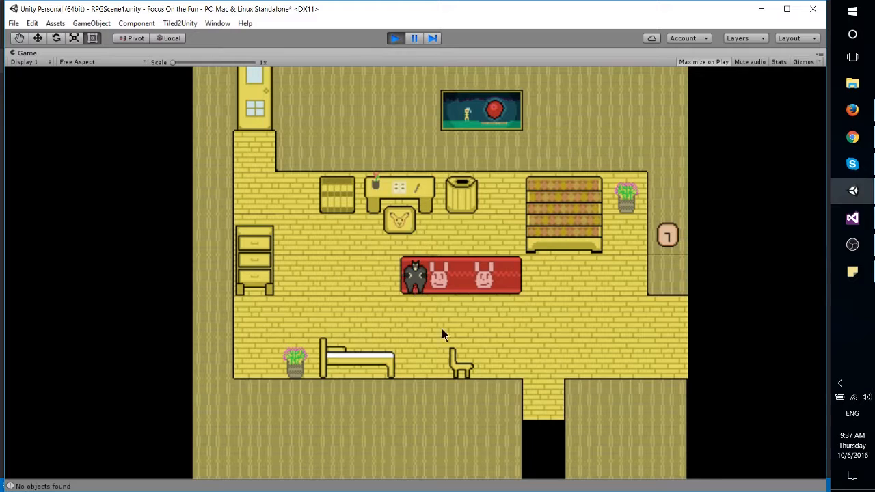